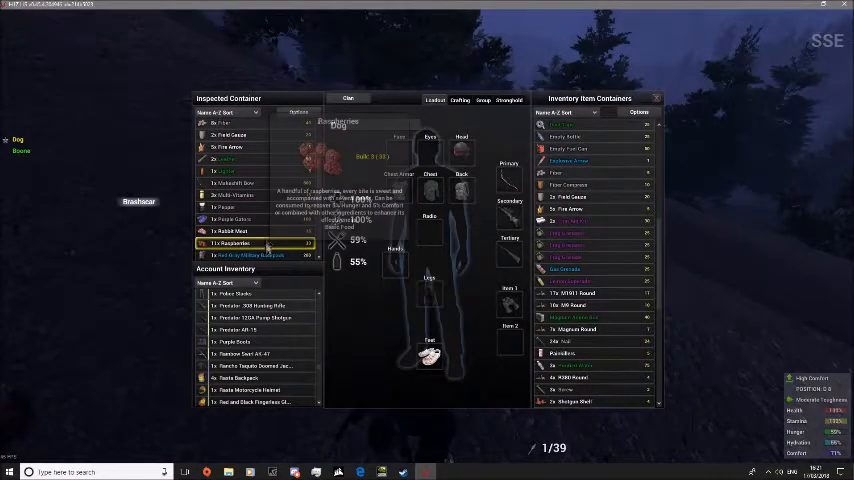
Open the context menu for the Red Gray Military Backpack in the dog's Inspected Container.
right_click(250, 255)
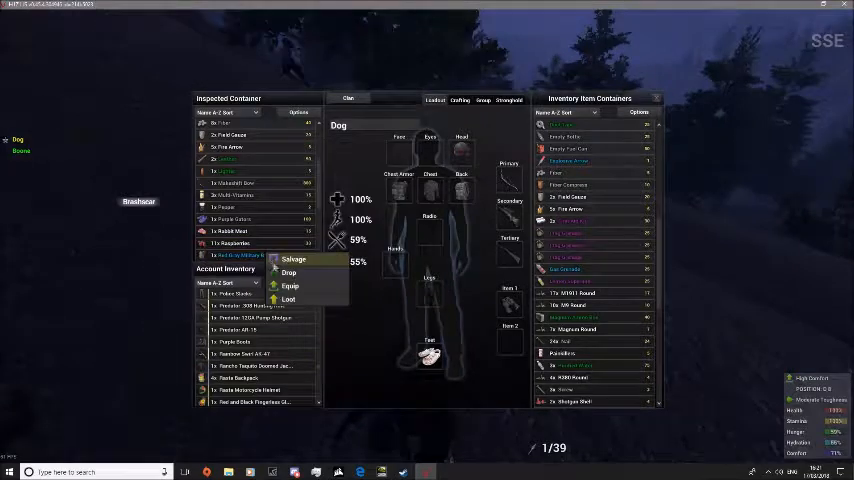